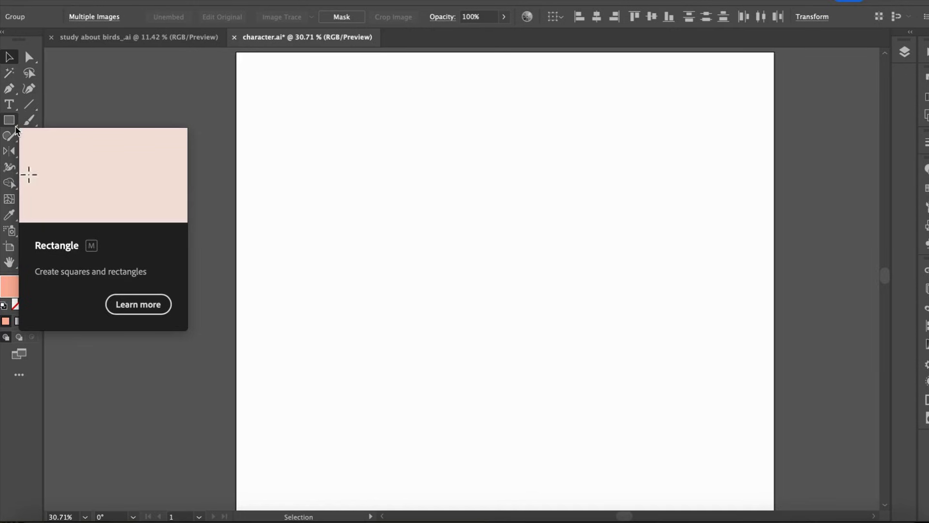
Step: Draw a large peach head circle with the Ellipse tool and place a small ear circle on its side
{"action": "left_click", "coordinate": [10, 120]}
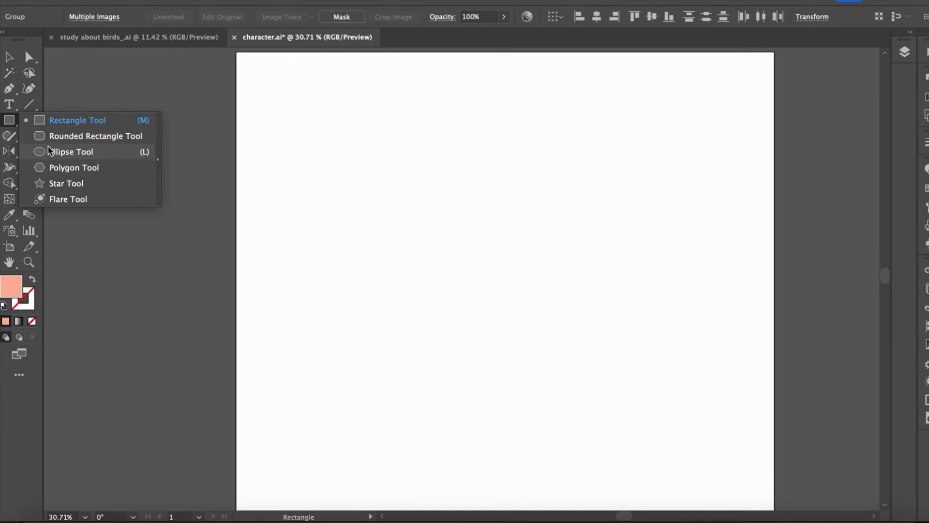
{"action": "left_click", "coordinate": [73, 151]}
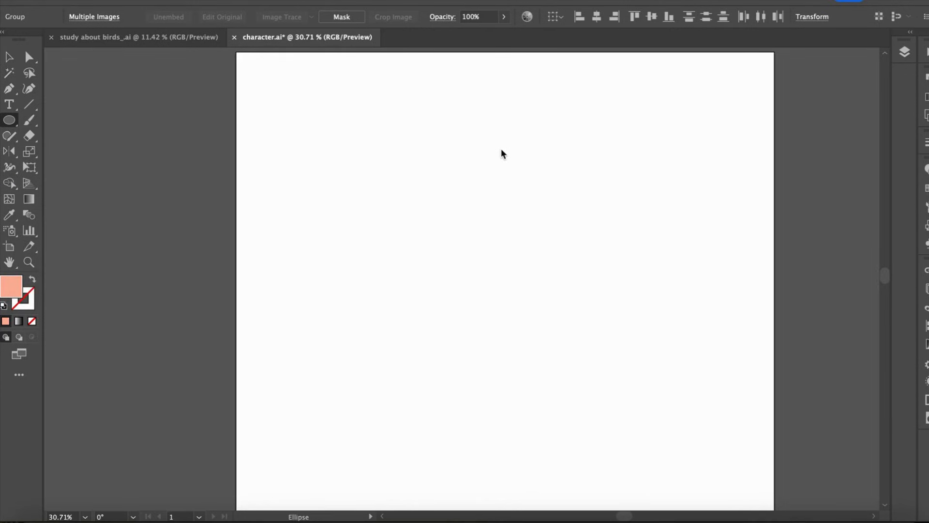
{"action": "left_click_drag", "start_coordinate": [500, 148], "coordinate": [535, 186]}
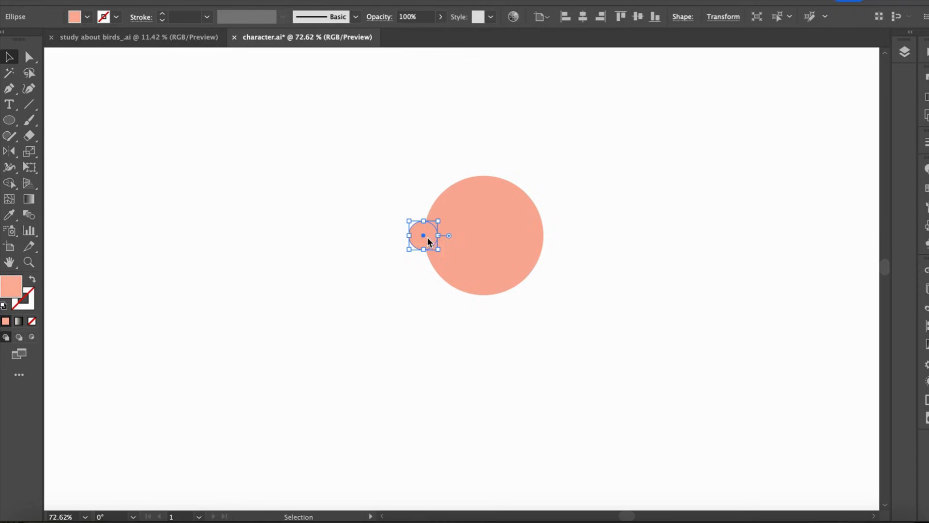
{"action": "left_click_drag", "start_coordinate": [422, 235], "coordinate": [426, 239]}
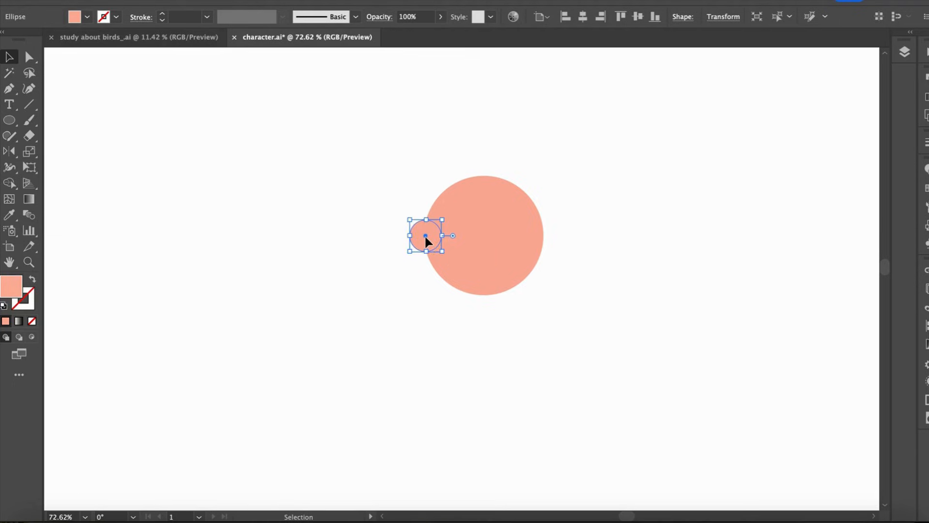
{"action": "left_click_drag", "start_coordinate": [426, 235], "coordinate": [541, 235]}
{"action": "type", "text": "ff734d"}
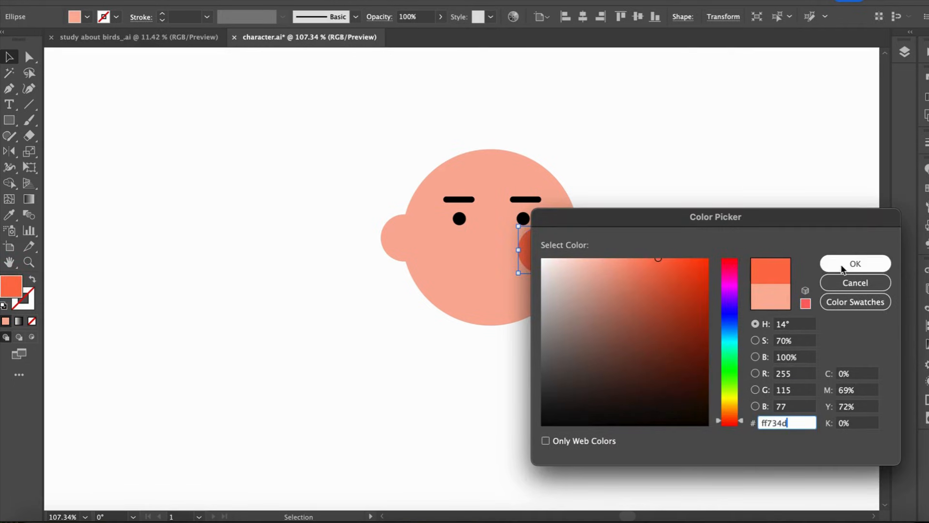
Step: Colour the cheek ff734d orange-red, copy it to the other side and place a circle below for the mouth
{"action": "left_click", "coordinate": [854, 263]}
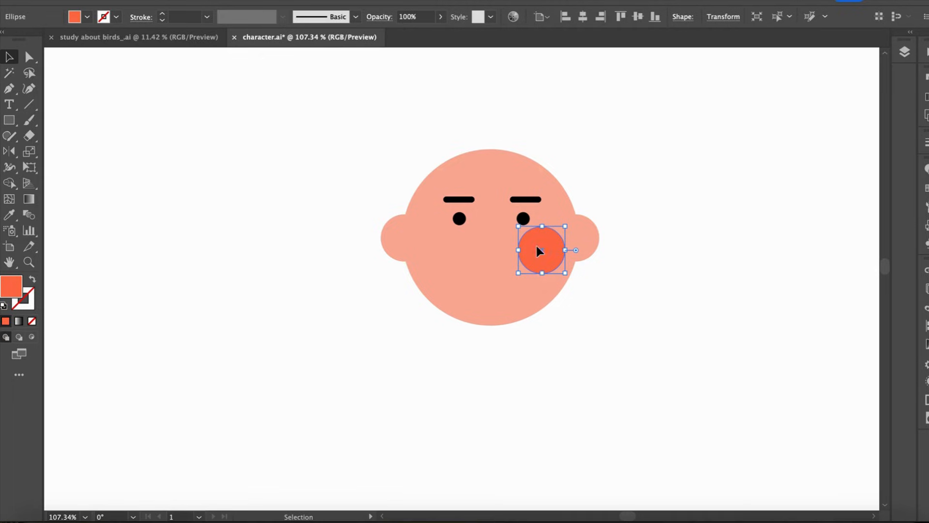
{"action": "left_click_drag", "start_coordinate": [540, 250], "coordinate": [438, 250]}
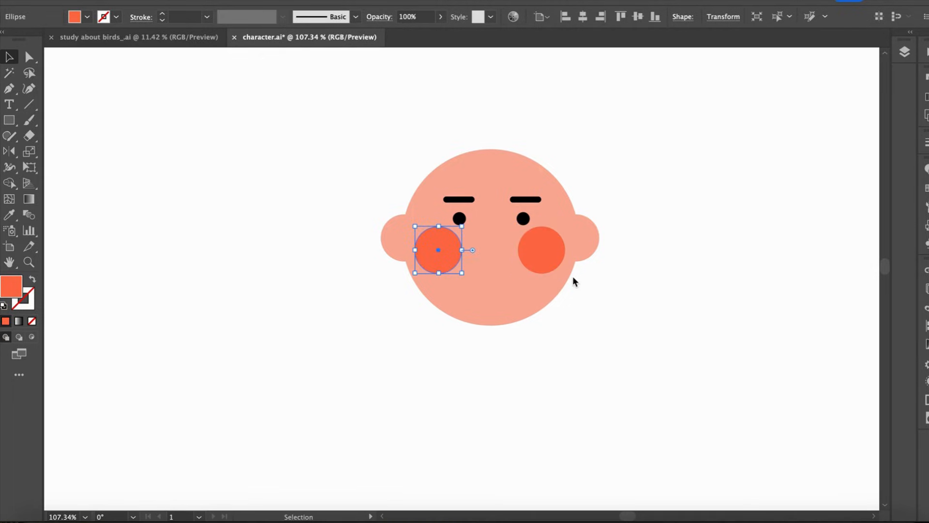
{"action": "left_click_drag", "start_coordinate": [439, 250], "coordinate": [494, 279]}
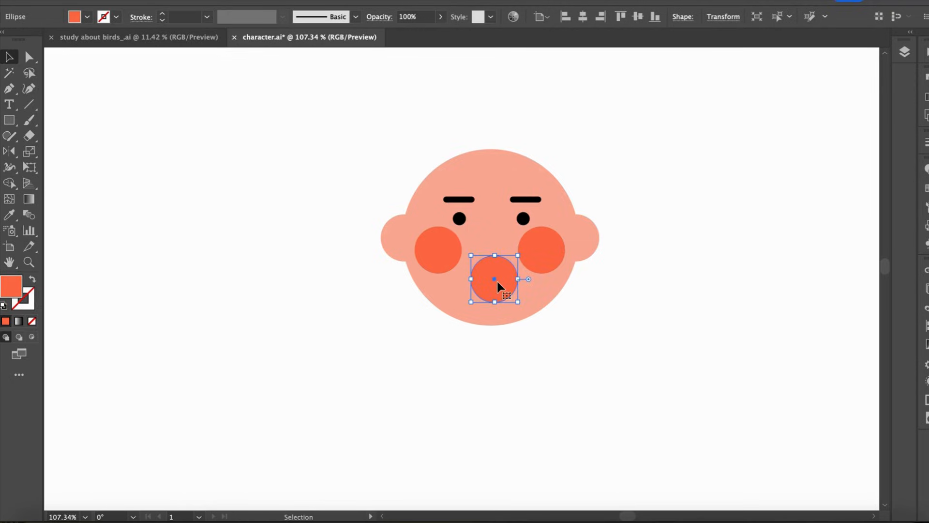
{"action": "left_click", "coordinate": [9, 88]}
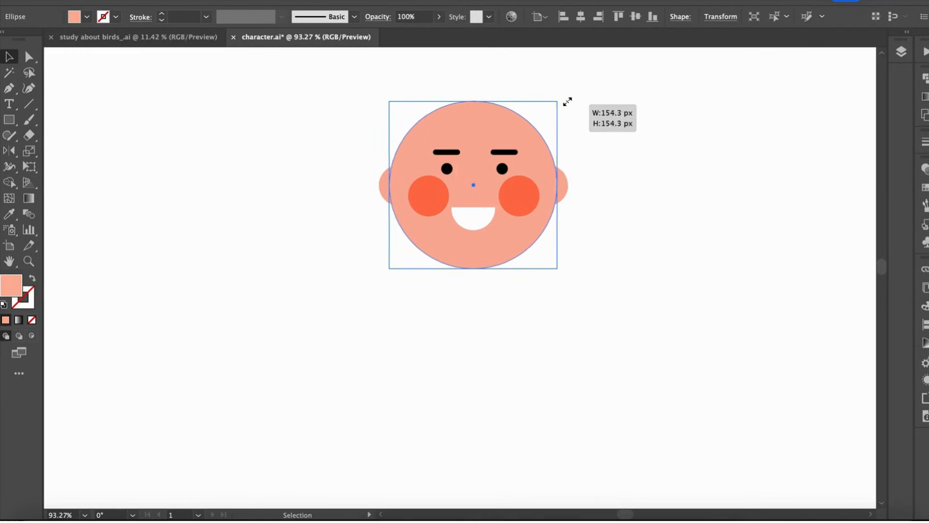
Step: Set the head's fill to the chosen skin colour in the Color Picker
{"action": "double_click", "coordinate": [12, 285]}
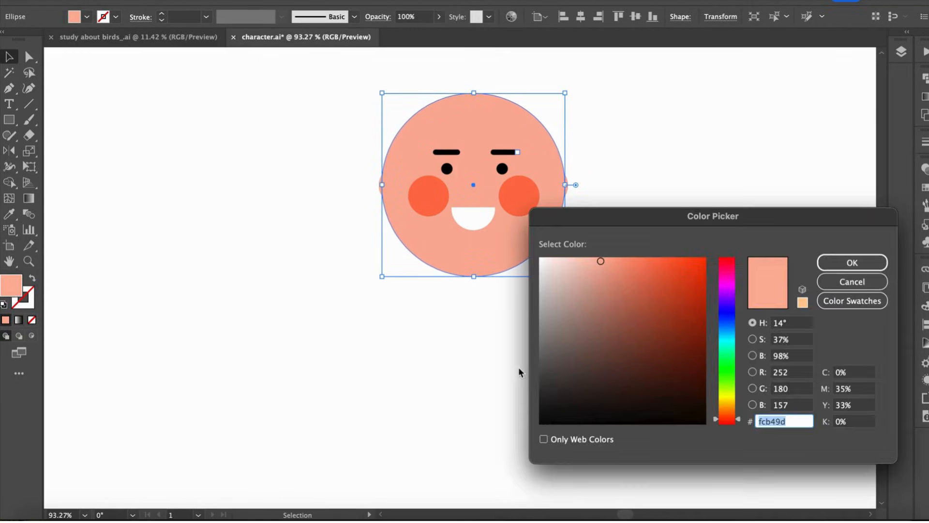
{"action": "left_click", "coordinate": [851, 262]}
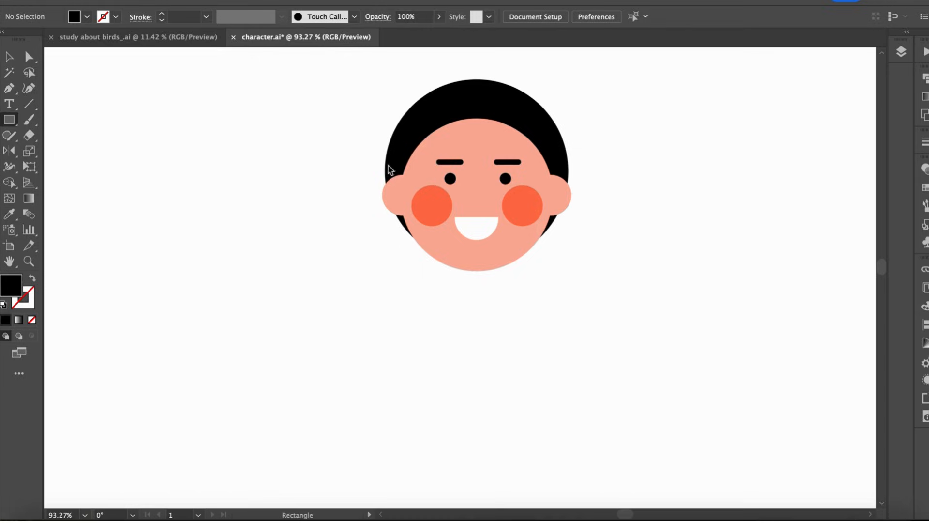
Step: Draw black hair behind the head and combine forehead circles into a curved fringe with Shape Builder
{"action": "left_click_drag", "start_coordinate": [385, 165], "coordinate": [568, 302]}
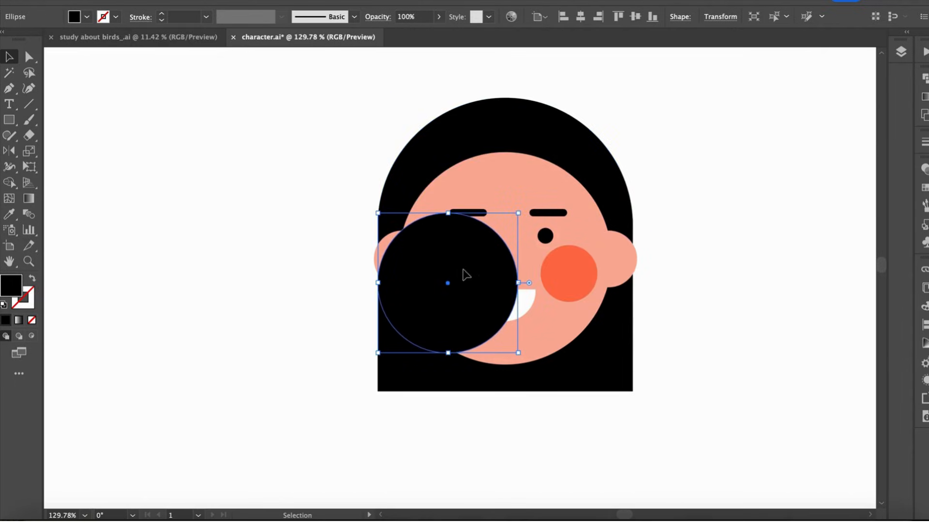
{"action": "left_click_drag", "start_coordinate": [447, 283], "coordinate": [400, 219]}
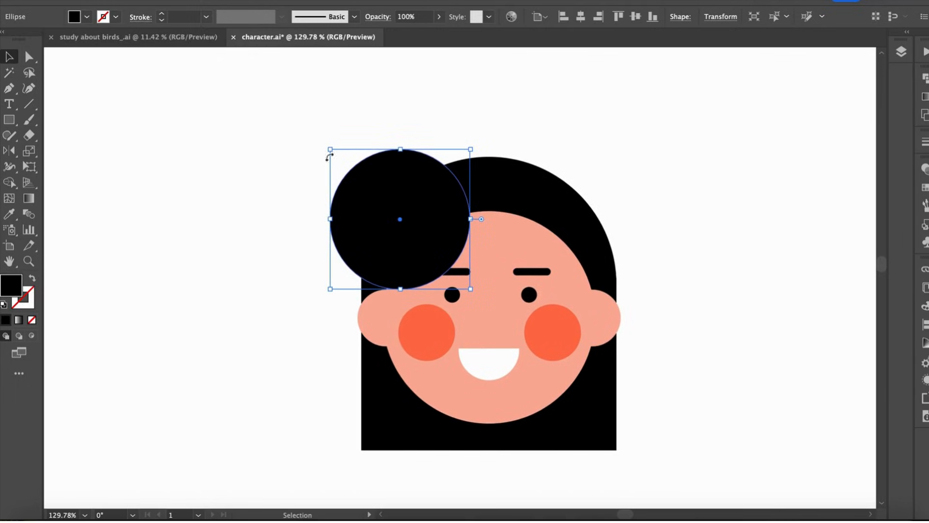
{"action": "left_click_drag", "start_coordinate": [399, 220], "coordinate": [385, 204]}
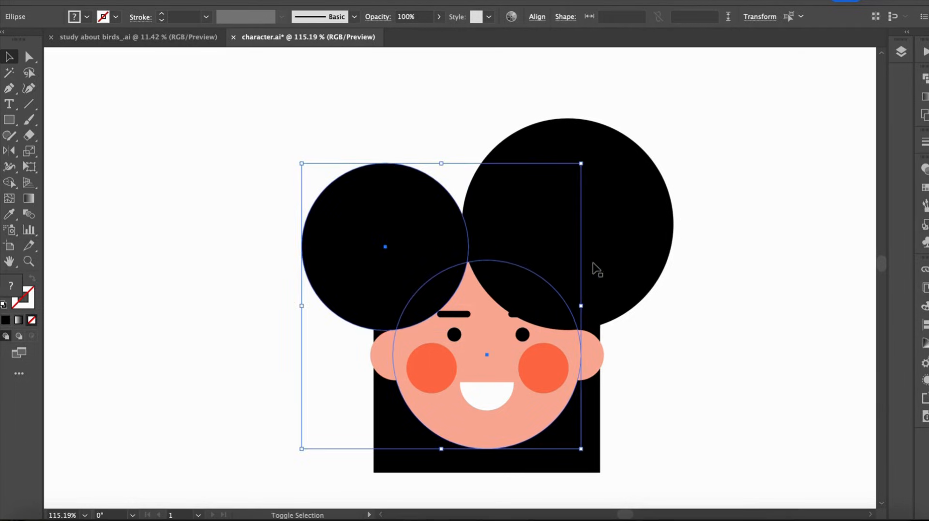
{"action": "left_click", "coordinate": [654, 256]}
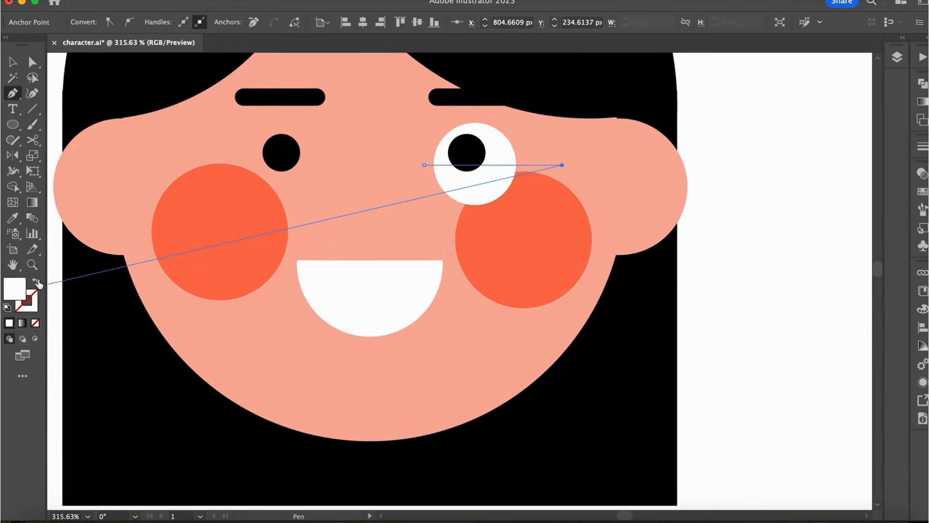
Step: Cut the white eye circle into a half-eye, then nudge the cheek circle slightly left
{"action": "left_click", "coordinate": [12, 62]}
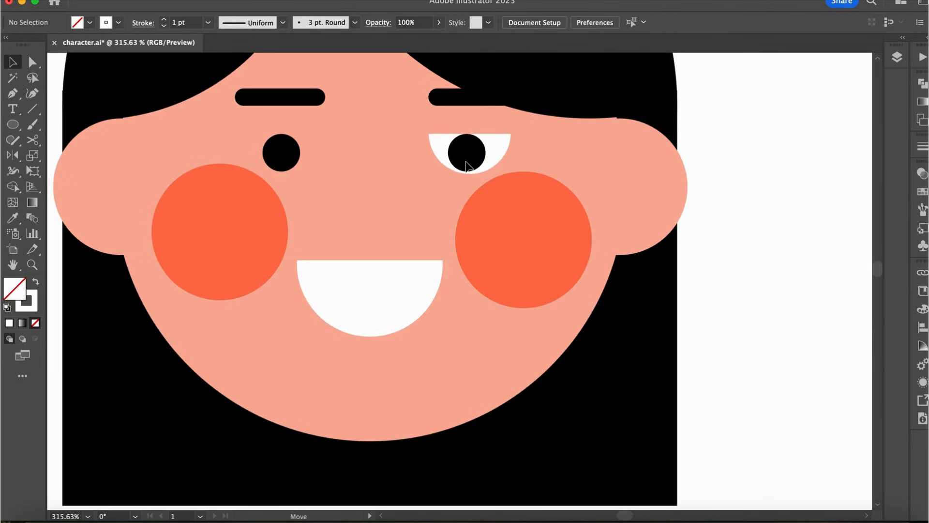
{"action": "left_click", "coordinate": [12, 93]}
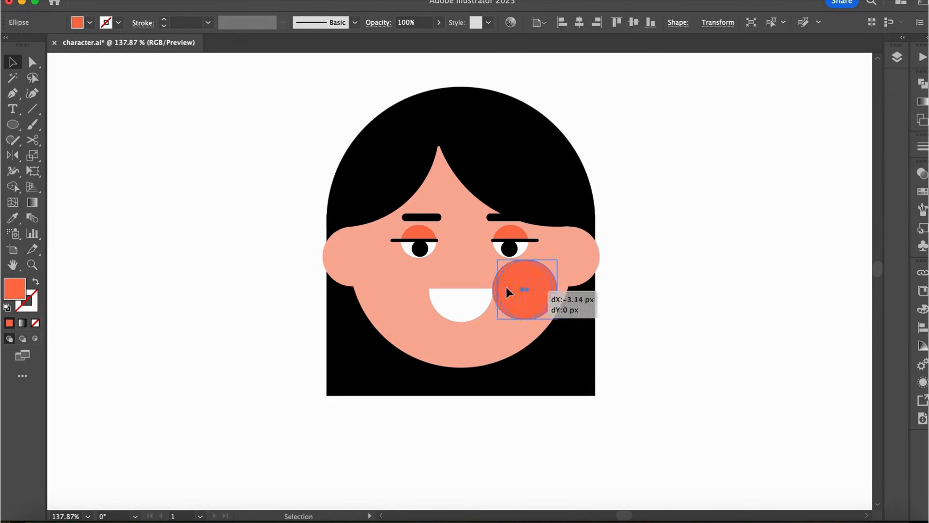
{"action": "left_click_drag", "start_coordinate": [525, 290], "coordinate": [393, 291]}
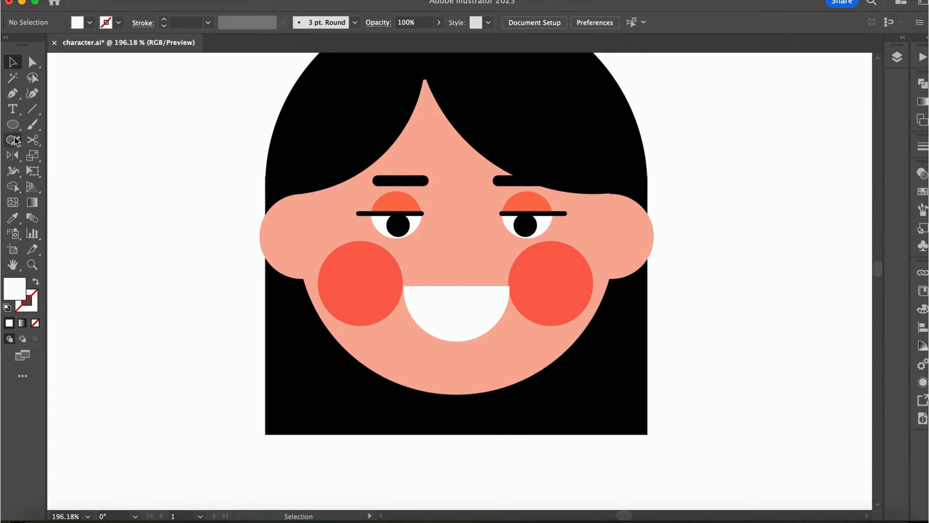
Step: Add a 3-sided polygon nose and mirror a vertical copy of the ear curl via Reflect
{"action": "left_click", "coordinate": [12, 125]}
{"action": "type", "text": "3"}
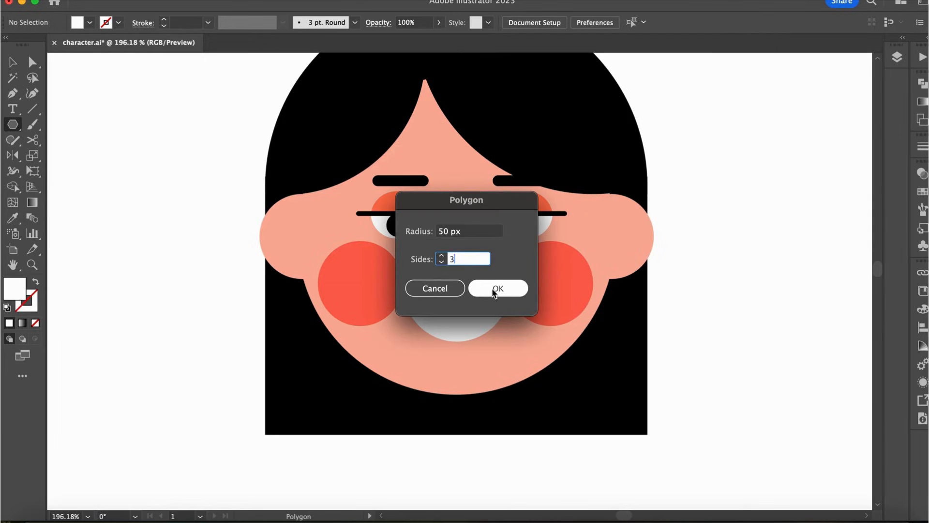
{"action": "left_click", "coordinate": [496, 288]}
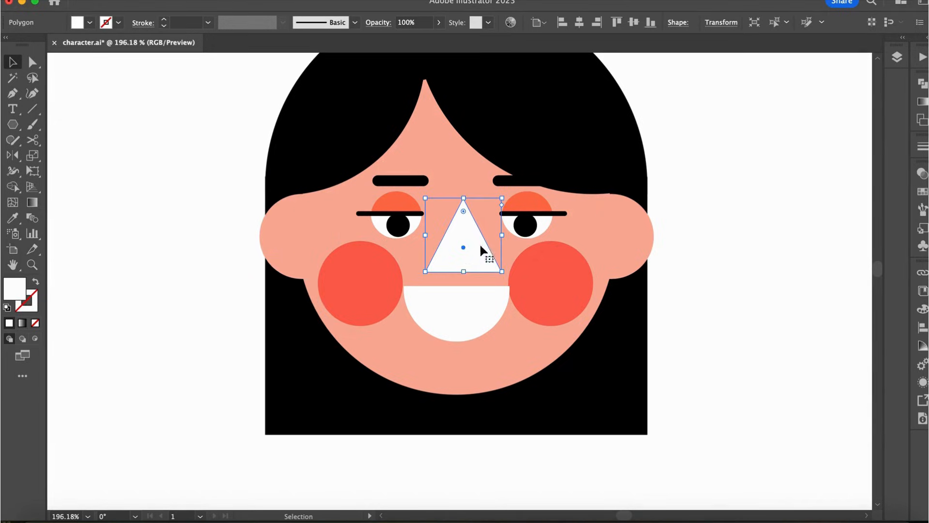
{"action": "left_click", "coordinate": [484, 226]}
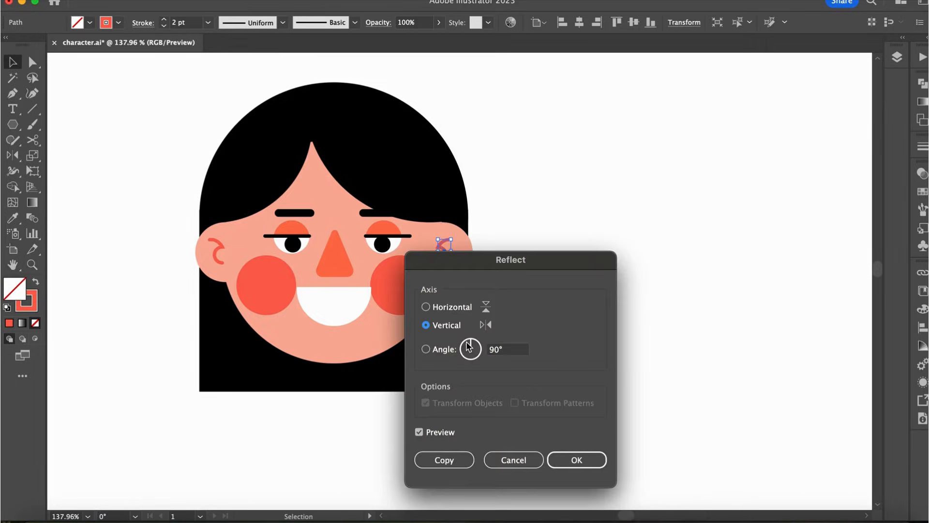
{"action": "left_click", "coordinate": [575, 459]}
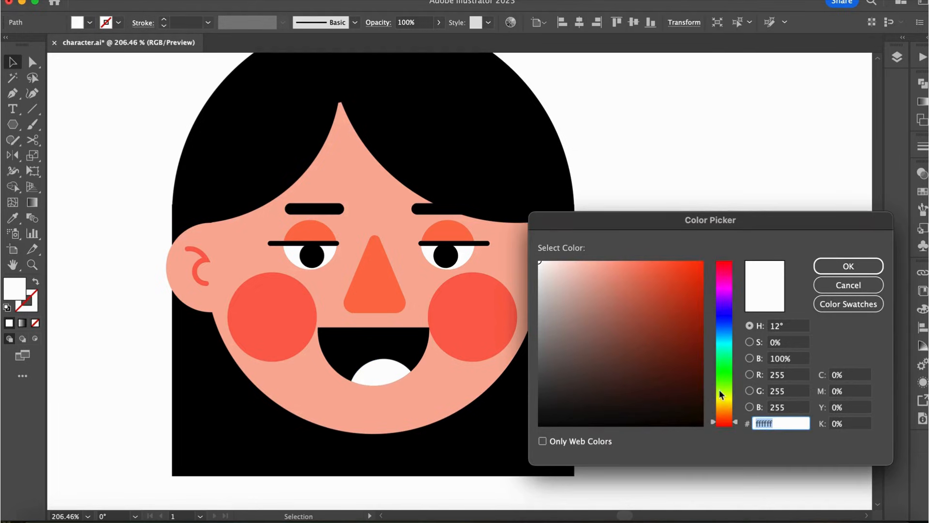
Step: Draw a white upper-teeth rectangle across the mouth and copy it to the bottom as lower teeth
{"action": "left_click", "coordinate": [847, 265]}
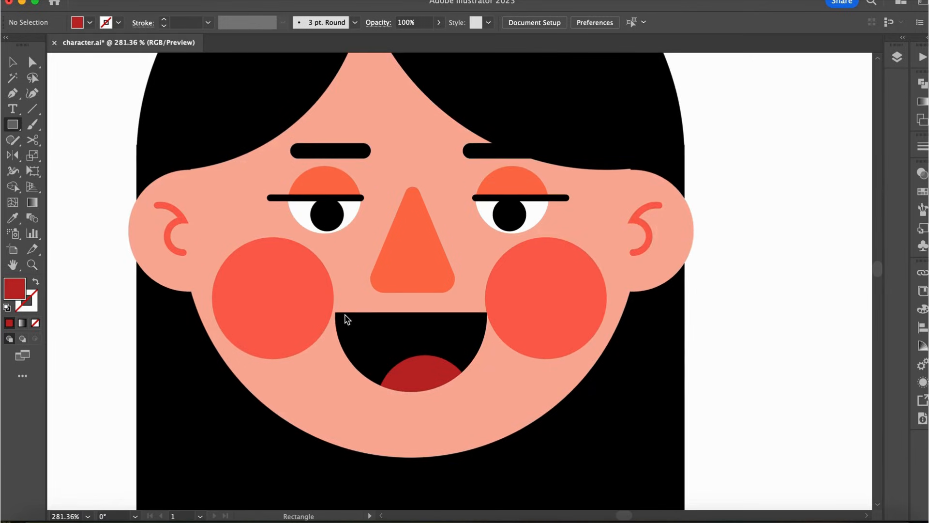
{"action": "left_click_drag", "start_coordinate": [346, 311], "coordinate": [474, 338]}
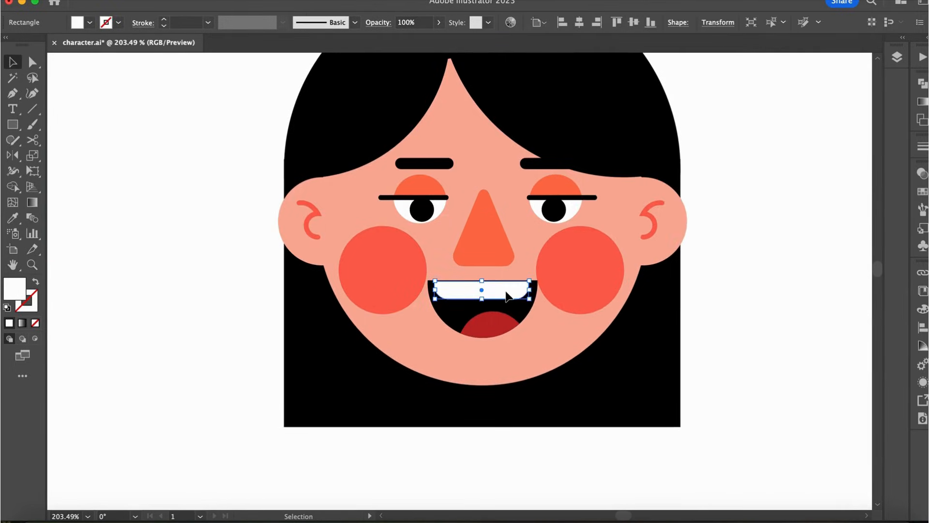
{"action": "left_click_drag", "start_coordinate": [482, 290], "coordinate": [495, 333]}
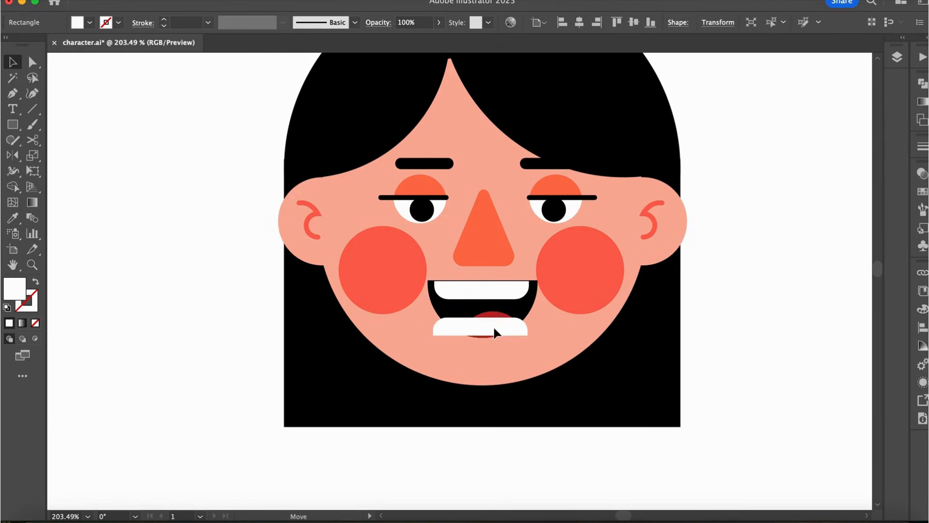
{"action": "left_click", "coordinate": [480, 332]}
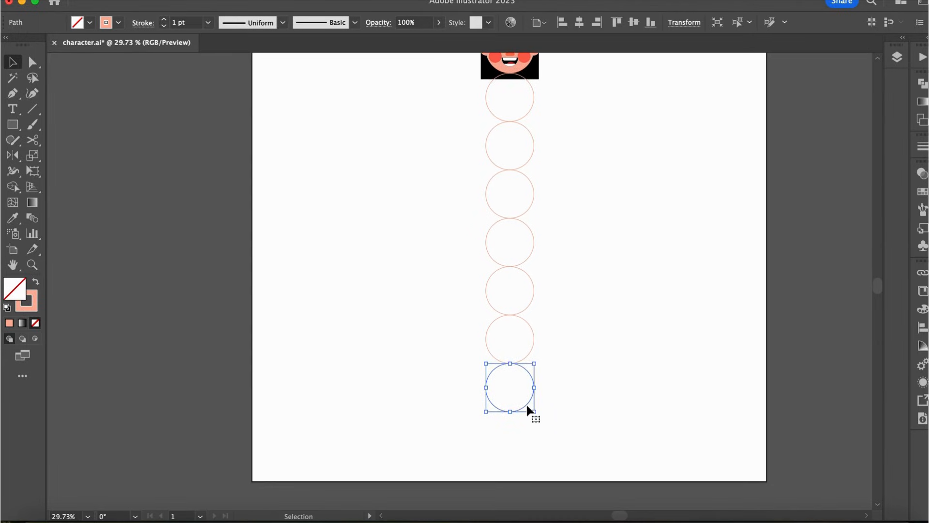
Step: Extend the column of guide circles downward and draw a horizontal guide line across a circle
{"action": "left_click_drag", "start_coordinate": [510, 389], "coordinate": [510, 435]}
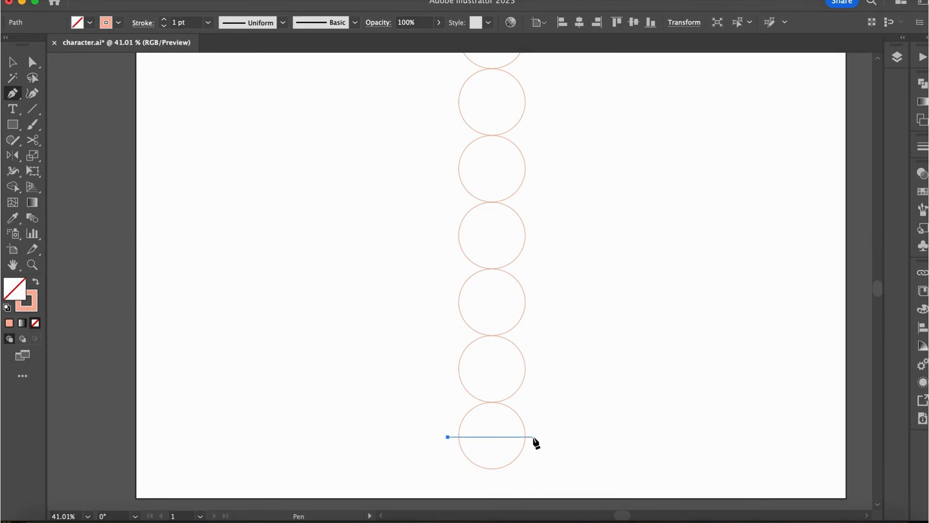
{"action": "left_click", "coordinate": [13, 187]}
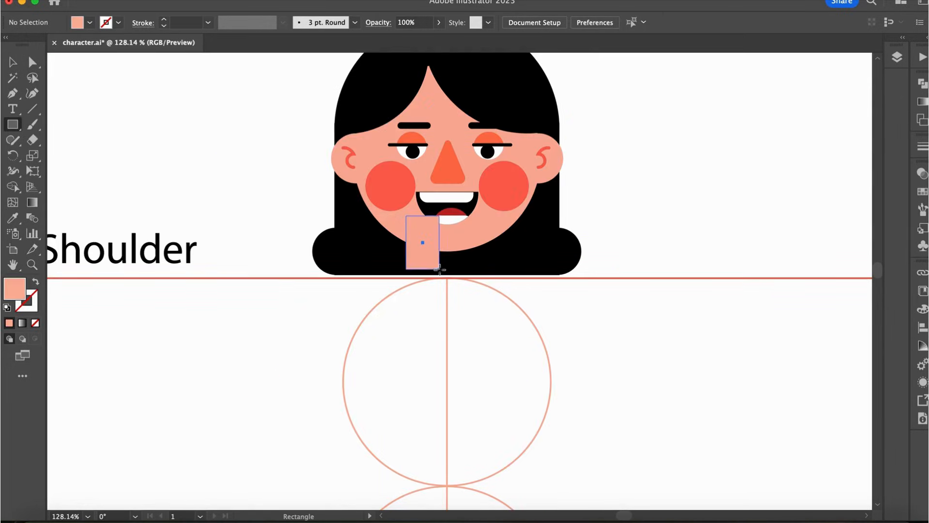
Step: Draw a small skin-coloured neck rectangle from the chin down to the Shoulder line
{"action": "left_click_drag", "start_coordinate": [438, 269], "coordinate": [481, 287]}
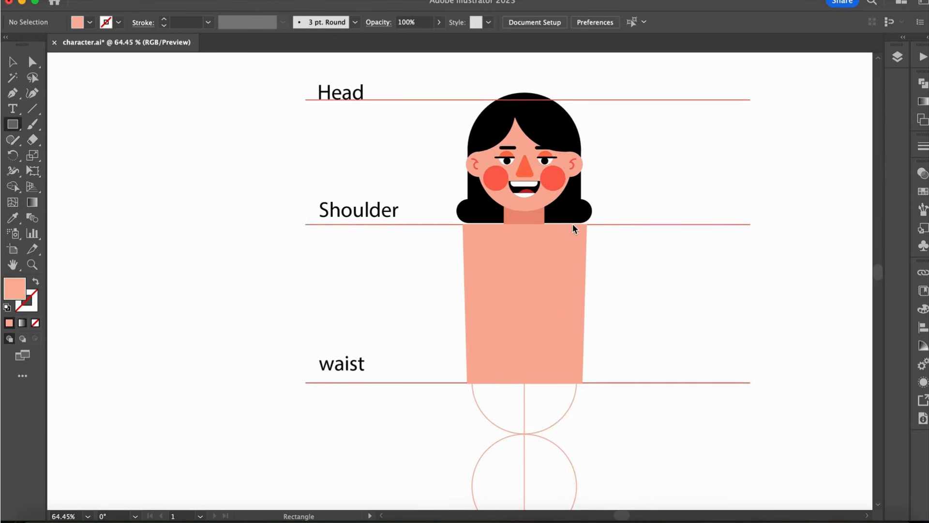
Step: Draw a rounded-rectangle arm hanging from the torso's shoulder
{"action": "left_click_drag", "start_coordinate": [572, 228], "coordinate": [622, 391]}
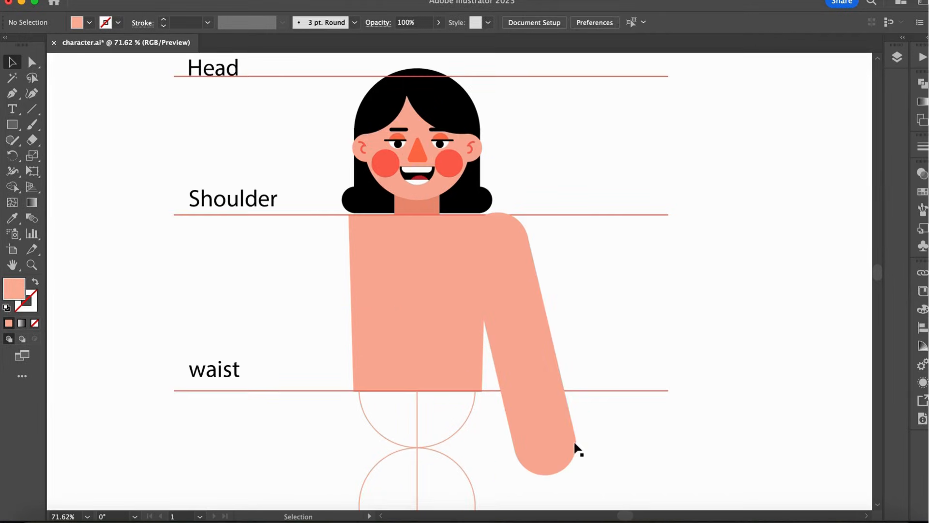
{"action": "left_click", "coordinate": [544, 444]}
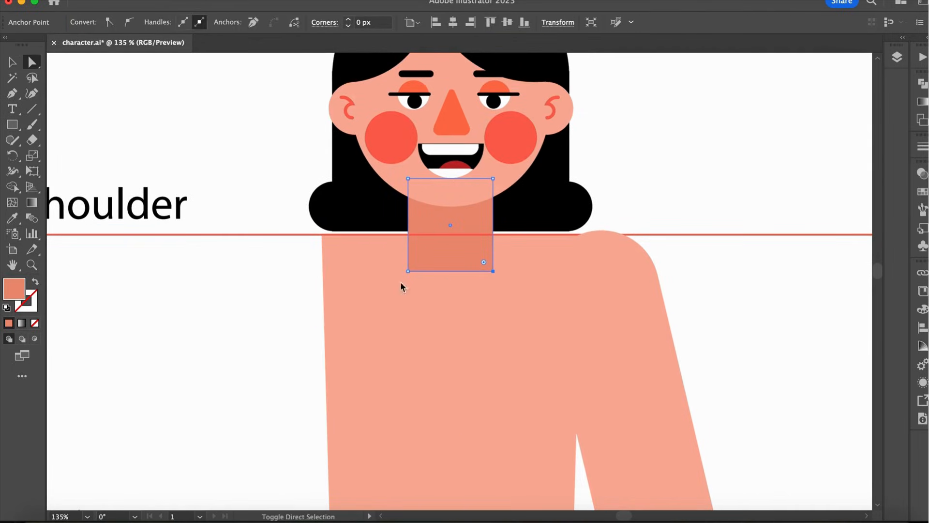
Step: Reshape the darker neck shadow and give the torso a warm yellow-orange tee colour
{"action": "left_click_drag", "start_coordinate": [486, 263], "coordinate": [456, 248]}
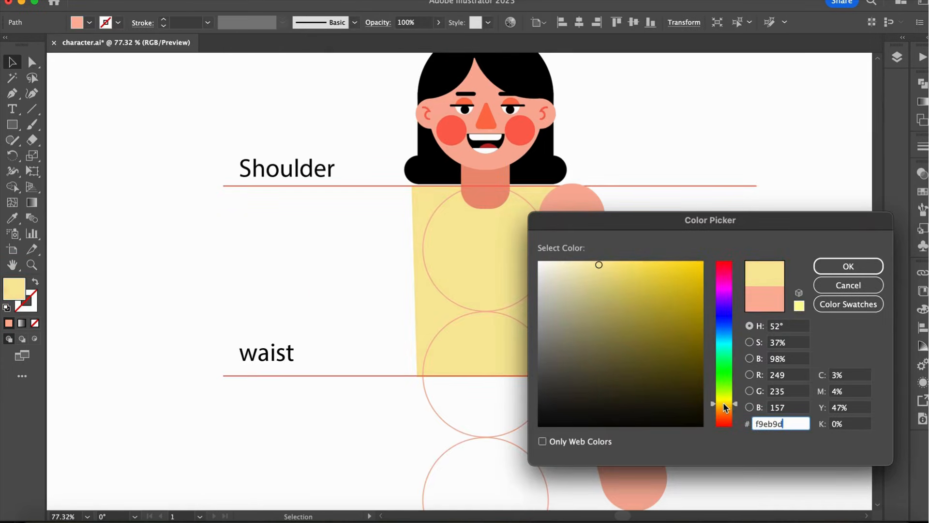
{"action": "left_click", "coordinate": [655, 269]}
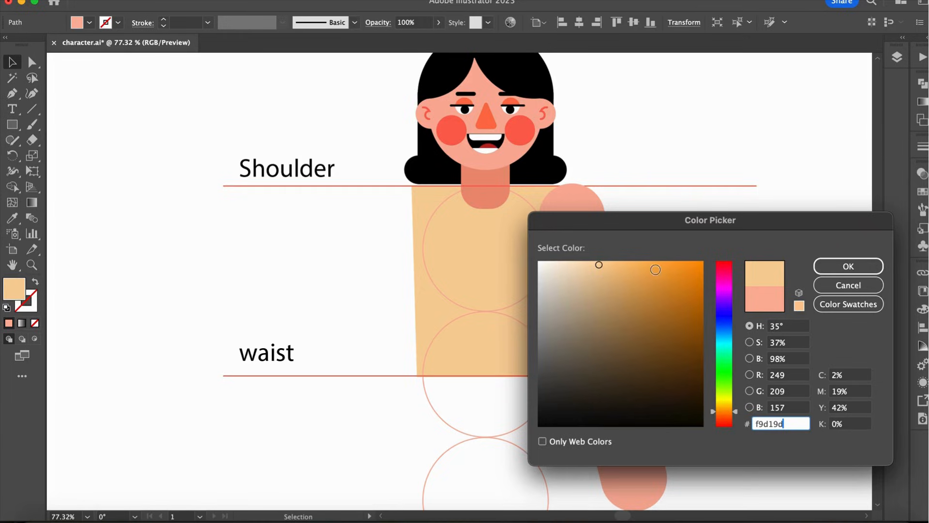
{"action": "left_click", "coordinate": [847, 265]}
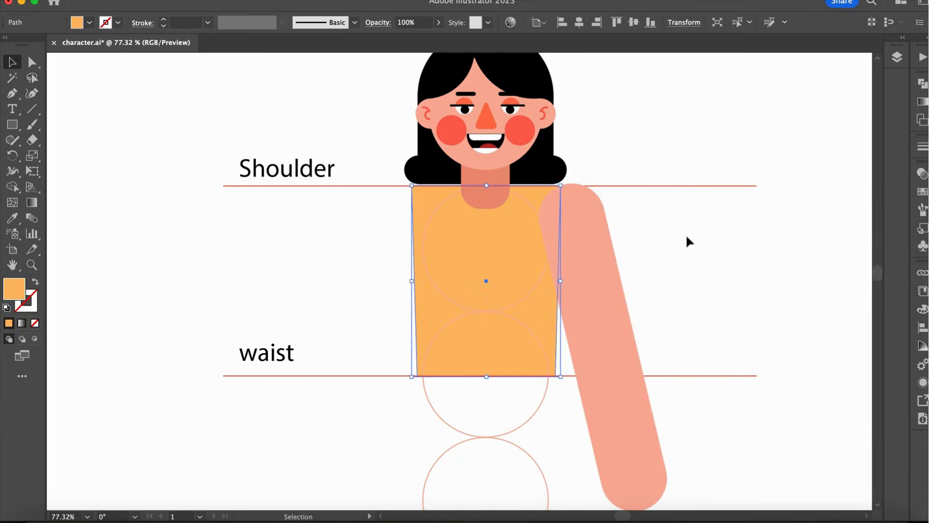
{"action": "left_click", "coordinate": [12, 93]}
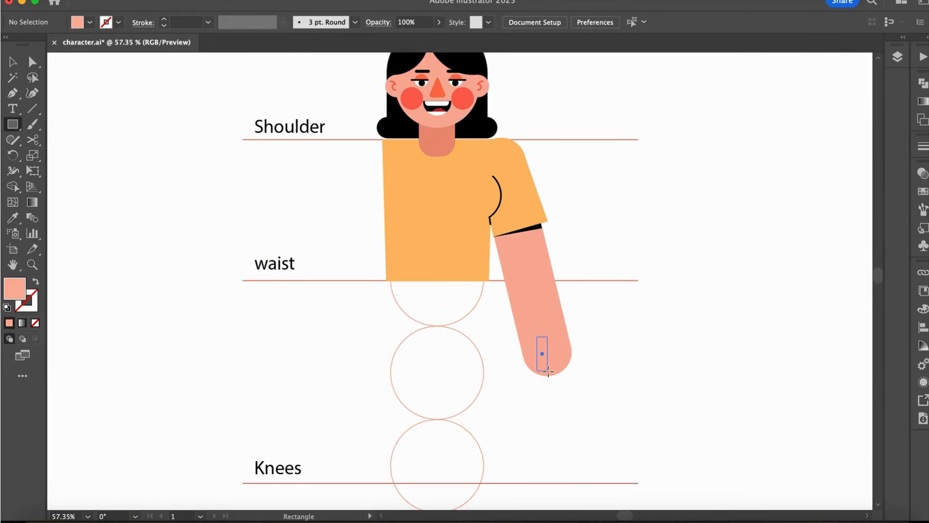
Step: Colour the finger shape pinkish skin and copy it beside the first finger
{"action": "double_click", "coordinate": [14, 288]}
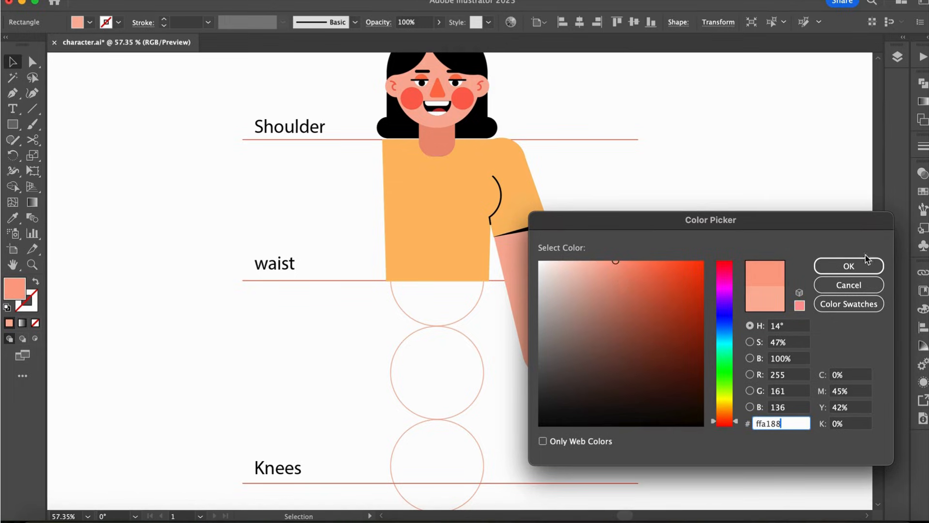
{"action": "left_click", "coordinate": [849, 265]}
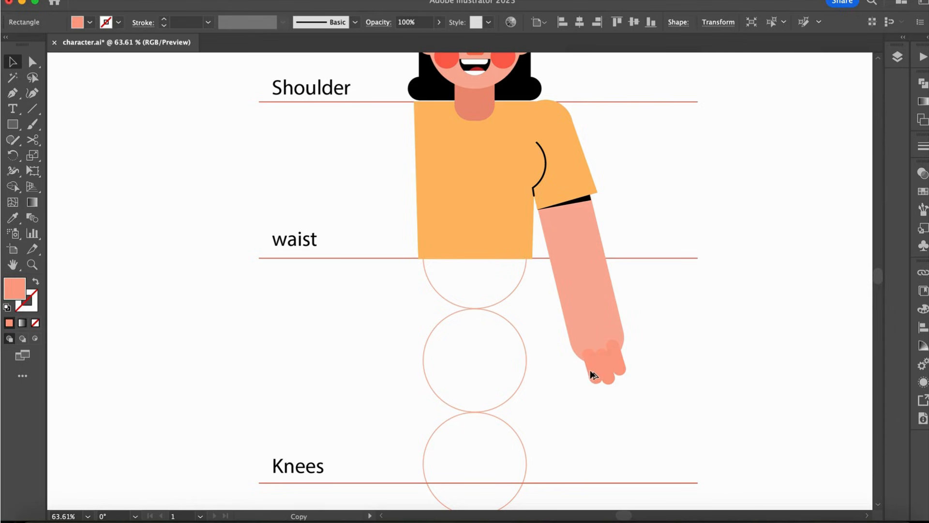
{"action": "left_click_drag", "start_coordinate": [592, 371], "coordinate": [580, 363]}
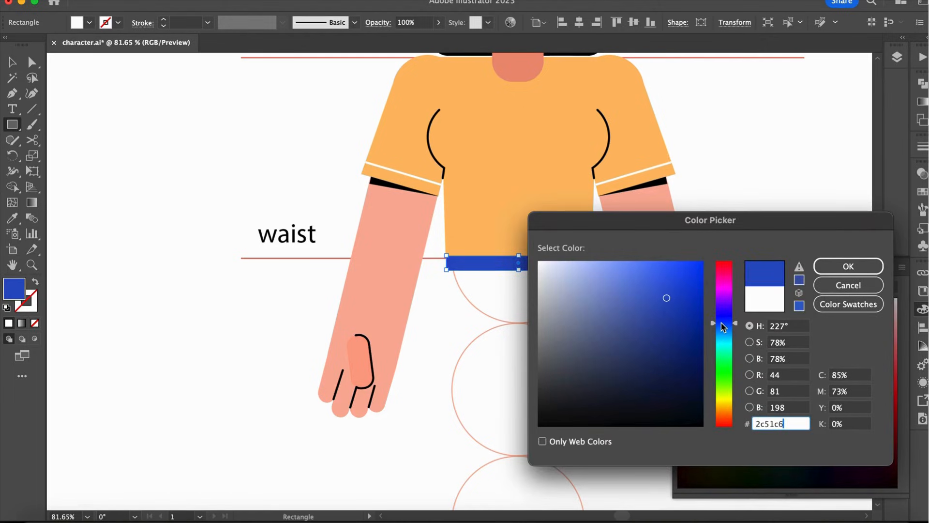
Step: Apply the blue, draw a hip circle and a long trouser leg, and flare its bottom outward
{"action": "left_click", "coordinate": [846, 265]}
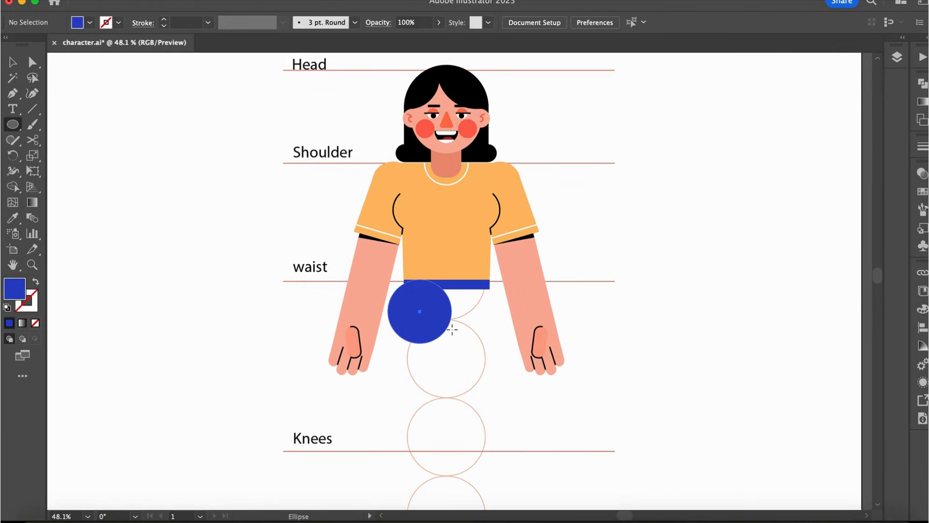
{"action": "left_click_drag", "start_coordinate": [419, 311], "coordinate": [418, 312]}
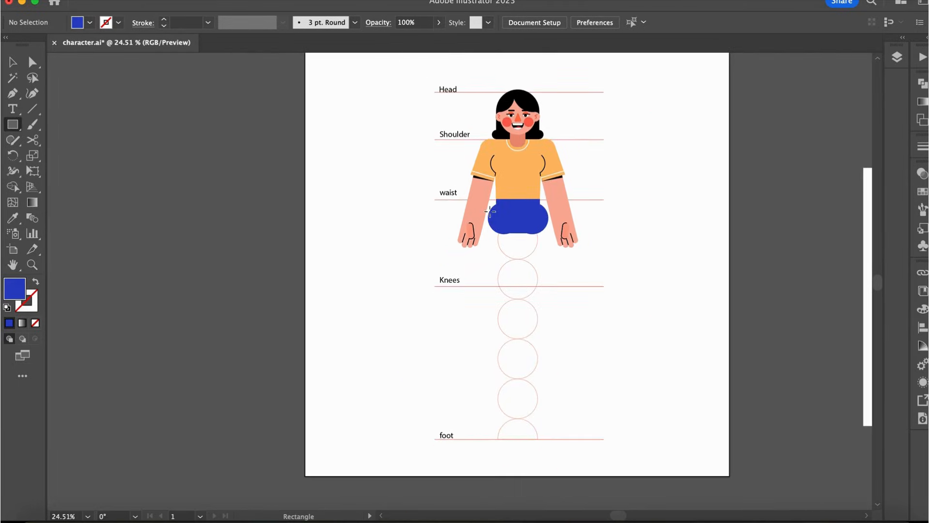
{"action": "left_click_drag", "start_coordinate": [488, 213], "coordinate": [527, 400]}
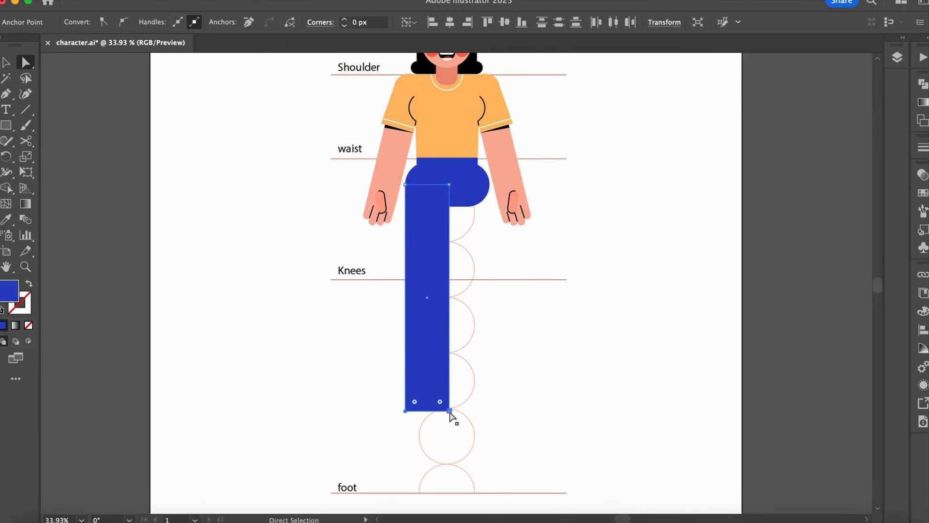
{"action": "left_click_drag", "start_coordinate": [447, 410], "coordinate": [394, 411]}
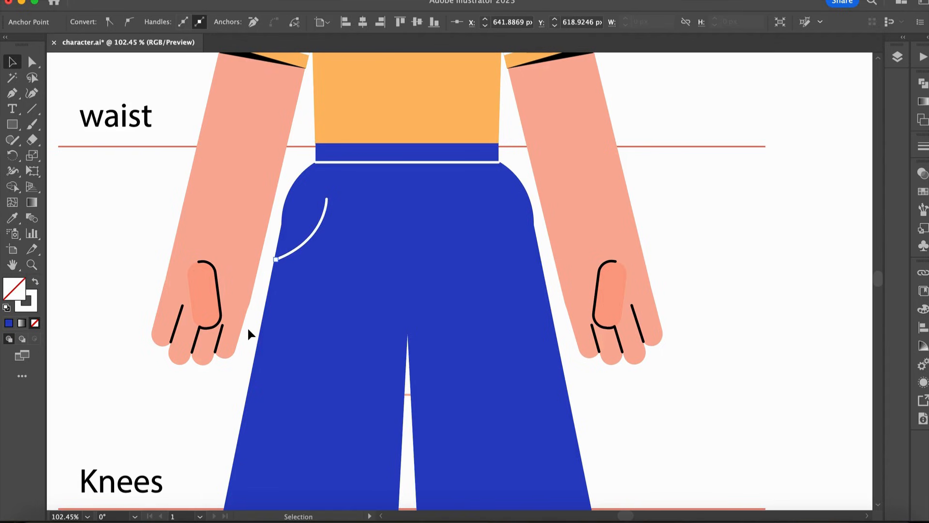
{"action": "right_click", "coordinate": [248, 334]}
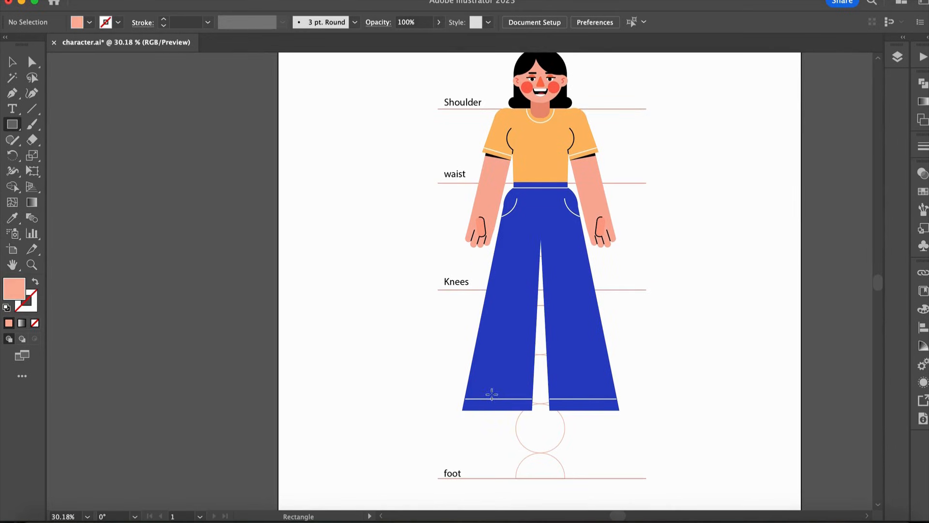
Step: Draw the skin-coloured ankle rectangle below the trouser hem
{"action": "left_click_drag", "start_coordinate": [491, 394], "coordinate": [523, 444]}
{"action": "type", "text": "211d1c"}
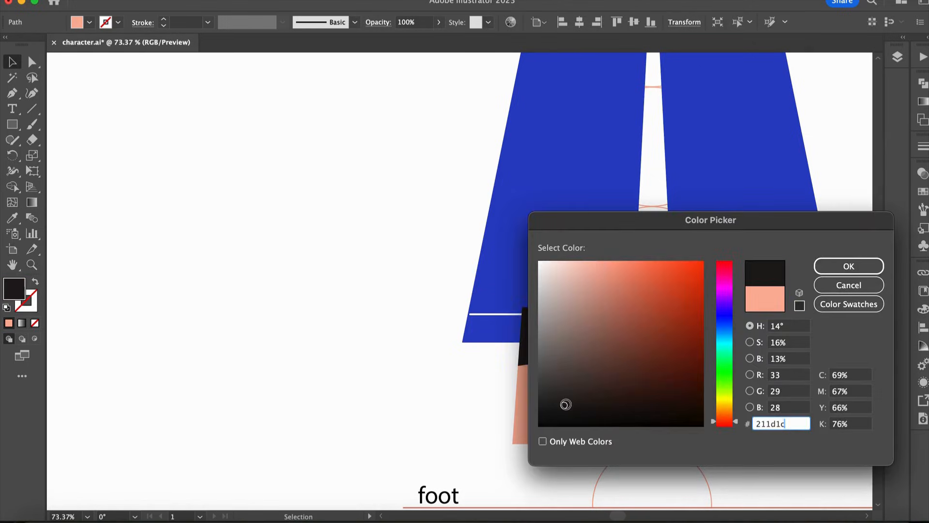
Step: Apply near-black then brown to the heel block, reshape it, and set a yellow fill for the toe
{"action": "left_click", "coordinate": [848, 265]}
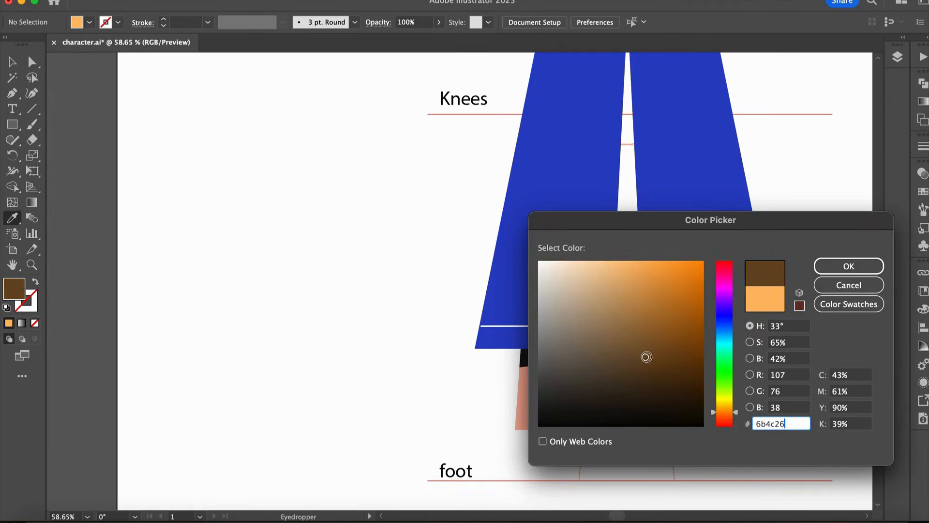
{"action": "left_click", "coordinate": [848, 265]}
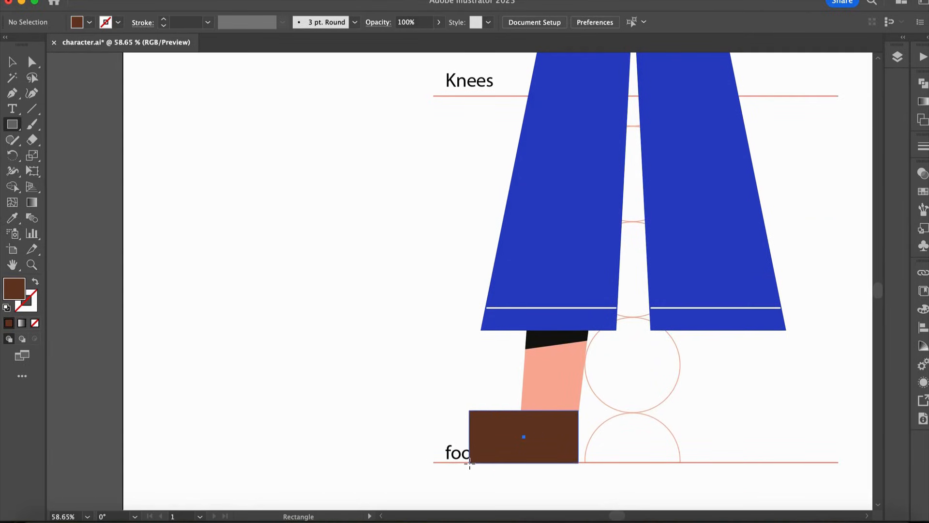
{"action": "left_click", "coordinate": [13, 62]}
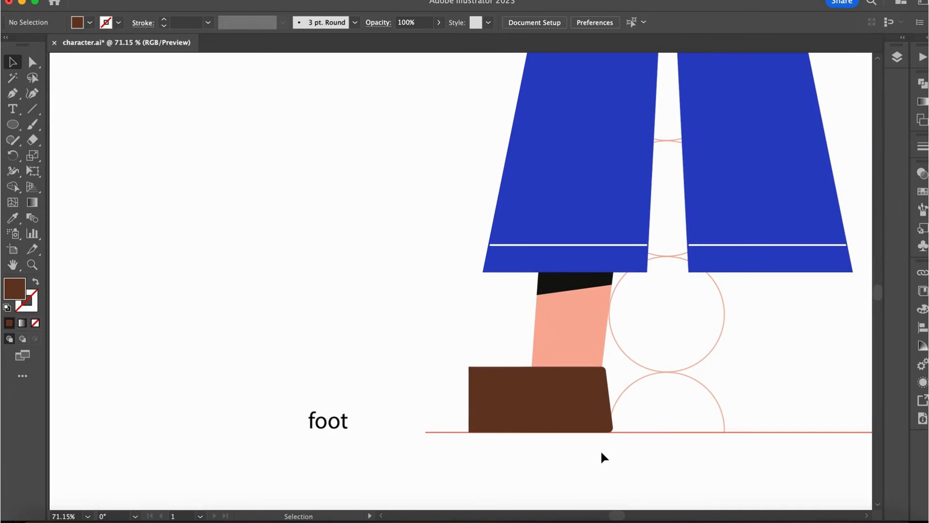
{"action": "left_click", "coordinate": [539, 400]}
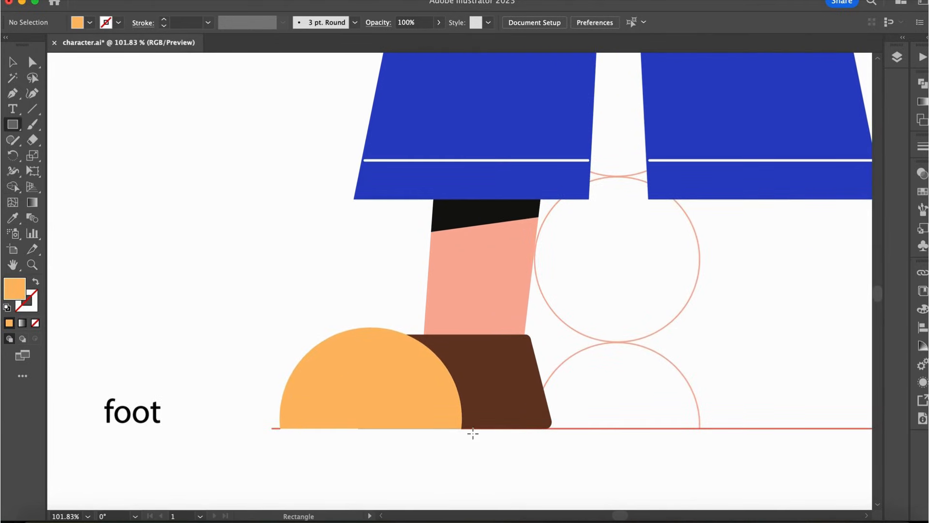
Step: Reshape the yellow toe's curve and corner point and colour the arc detail white
{"action": "left_click_drag", "start_coordinate": [448, 410], "coordinate": [569, 452]}
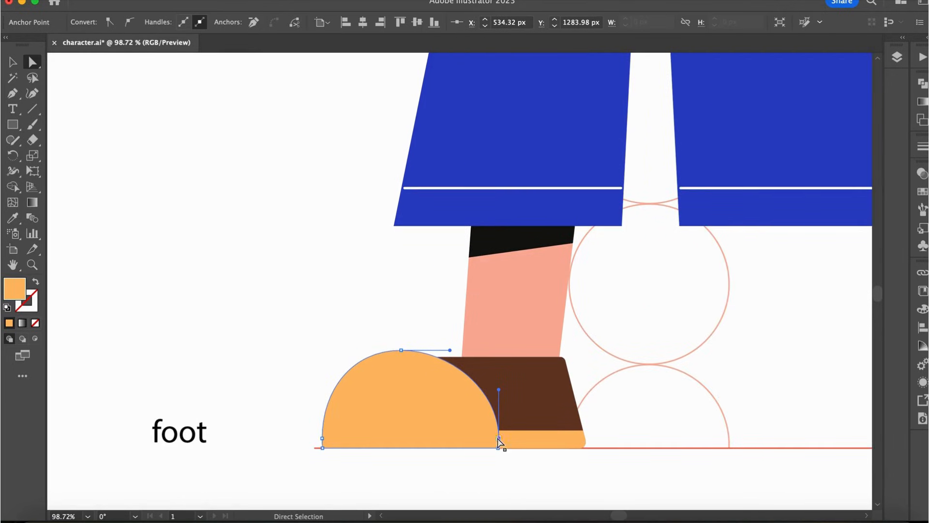
{"action": "left_click_drag", "start_coordinate": [498, 390], "coordinate": [492, 379]}
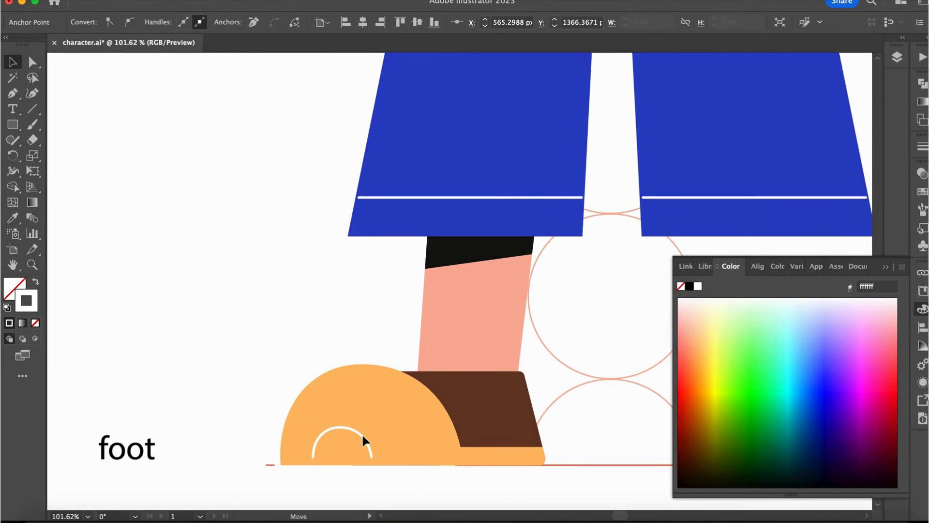
{"action": "left_click", "coordinate": [340, 432]}
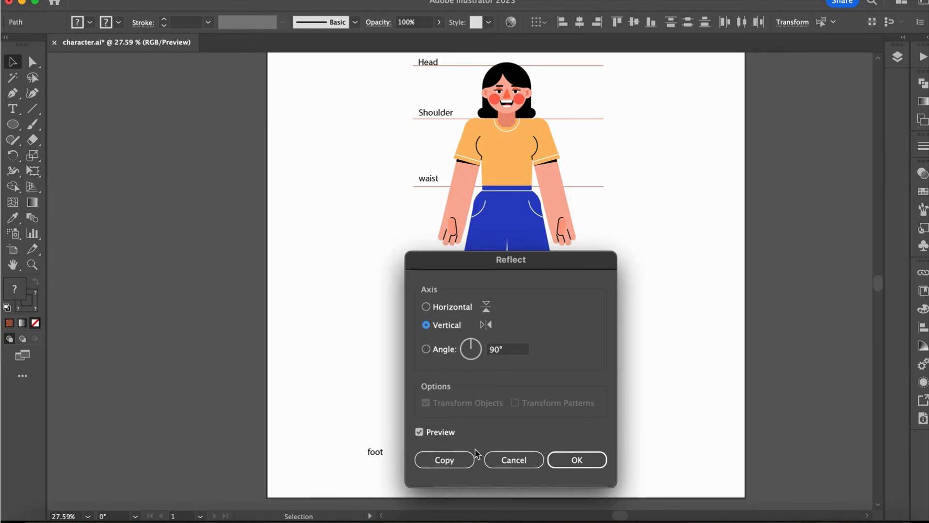
Step: Copy the reflected shoe and select it on the other foot
{"action": "left_click", "coordinate": [575, 459]}
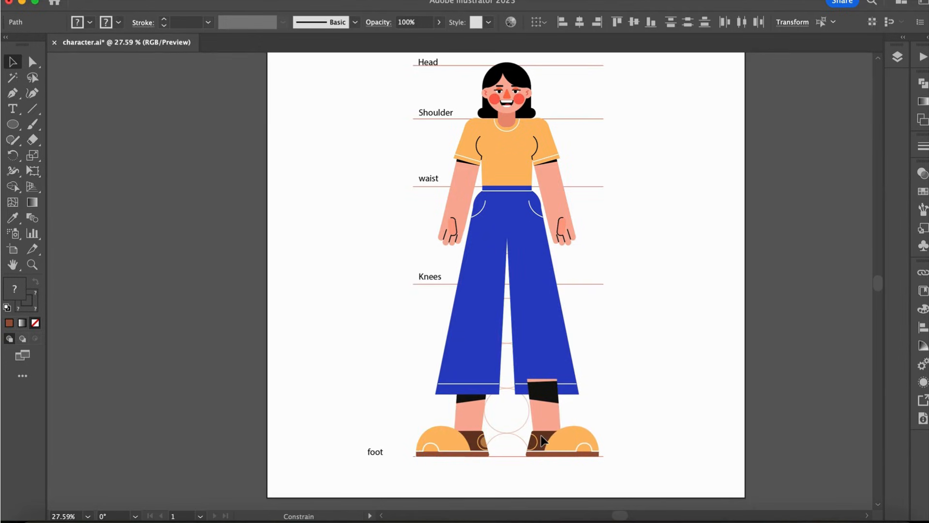
{"action": "left_click", "coordinate": [542, 442]}
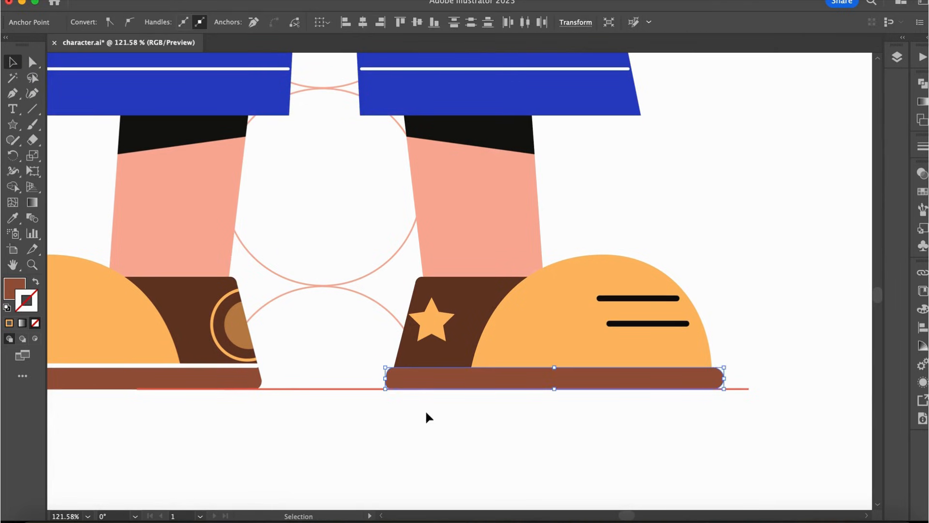
Step: Fit the whole completed character in view
{"action": "double_click", "coordinate": [14, 287]}
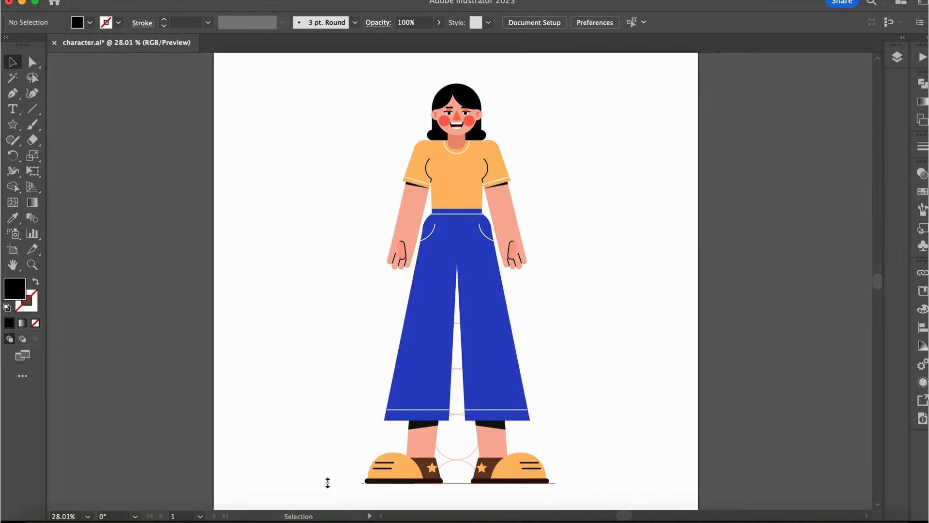
{"action": "mouse_move", "coordinate": [456, 500]}
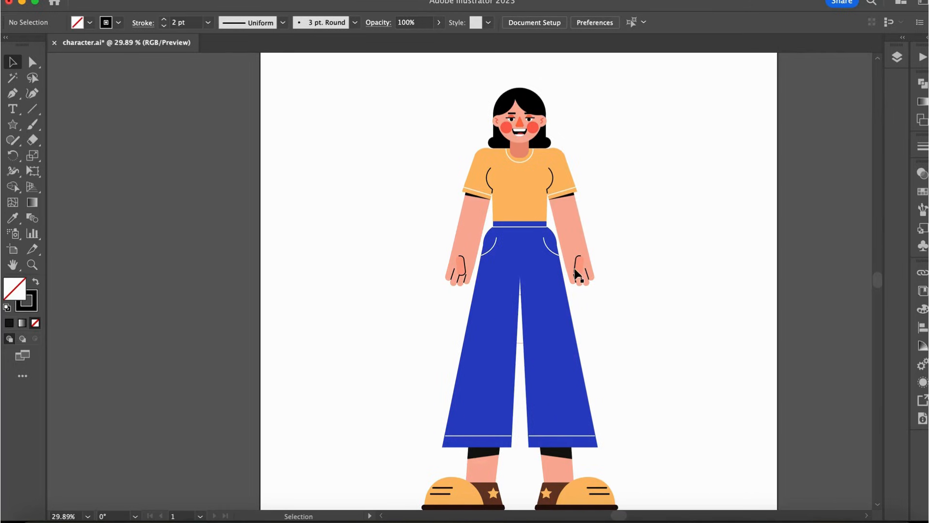
{"action": "mouse_move", "coordinate": [569, 265]}
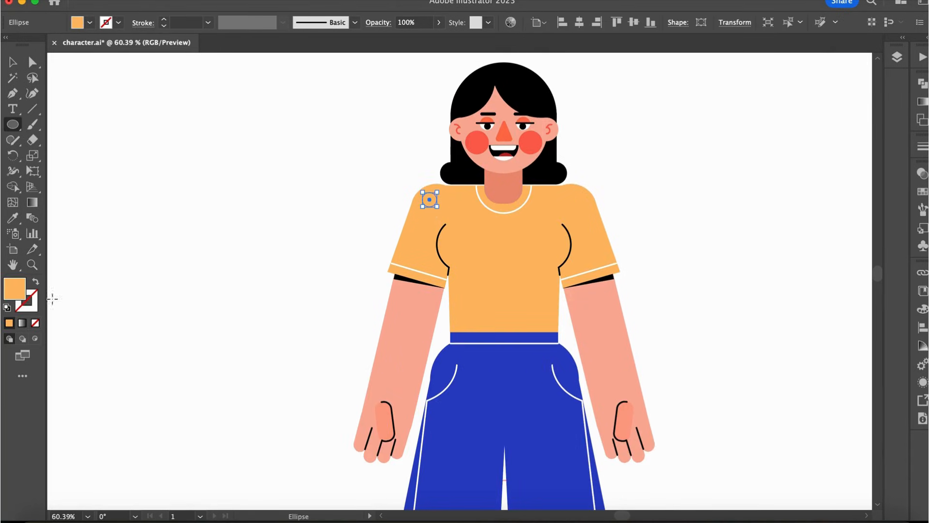
Step: Fill the dot with darker orange #e2902d and select the dot rows to duplicate across the shirt
{"action": "double_click", "coordinate": [13, 289]}
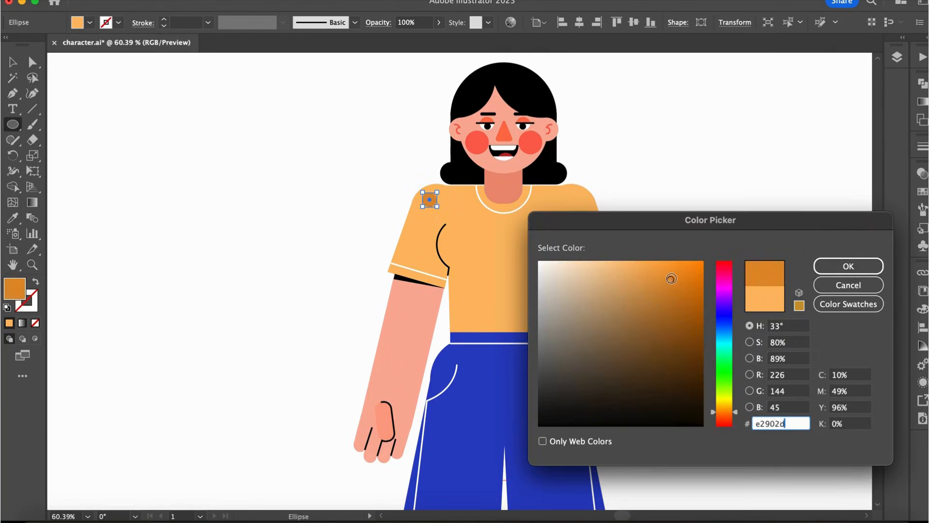
{"action": "left_click", "coordinate": [848, 265]}
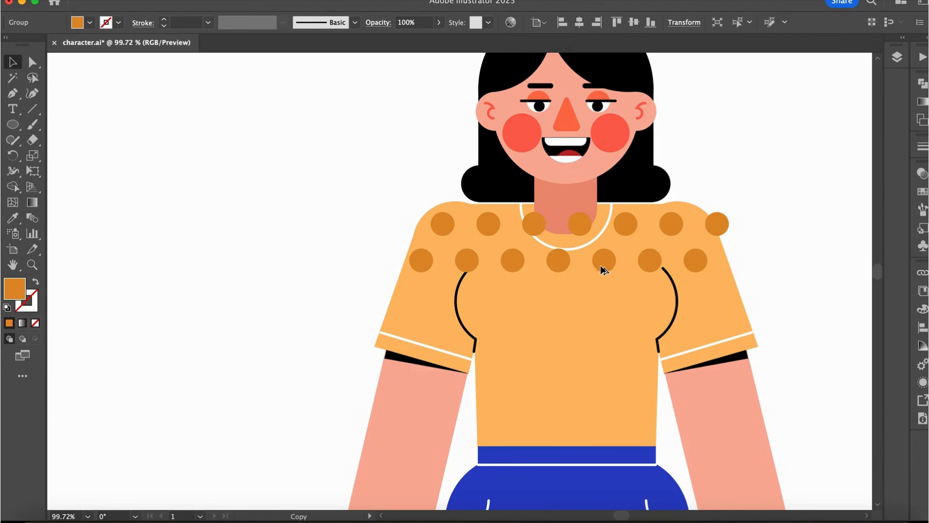
{"action": "left_click", "coordinate": [604, 259]}
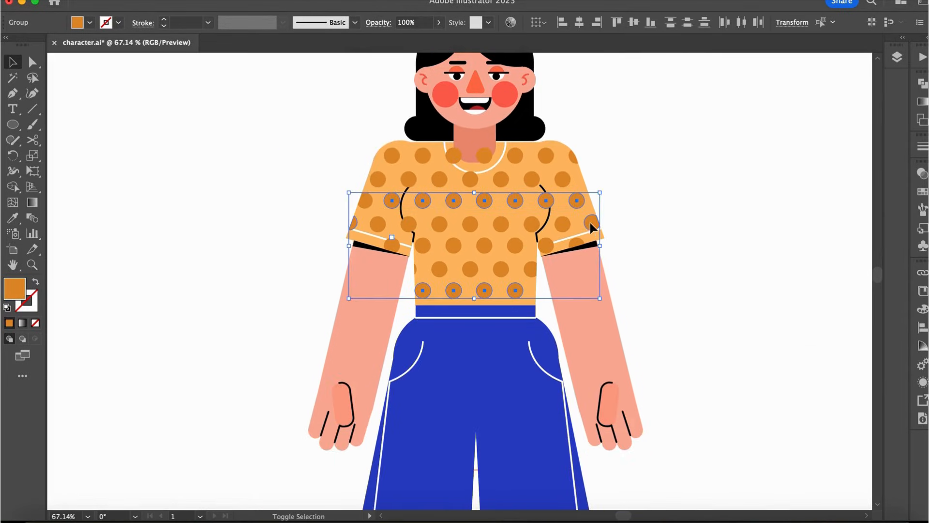
Step: Select the dots along the tee's edges for the clipping mask
{"action": "left_click_drag", "start_coordinate": [592, 228], "coordinate": [456, 172]}
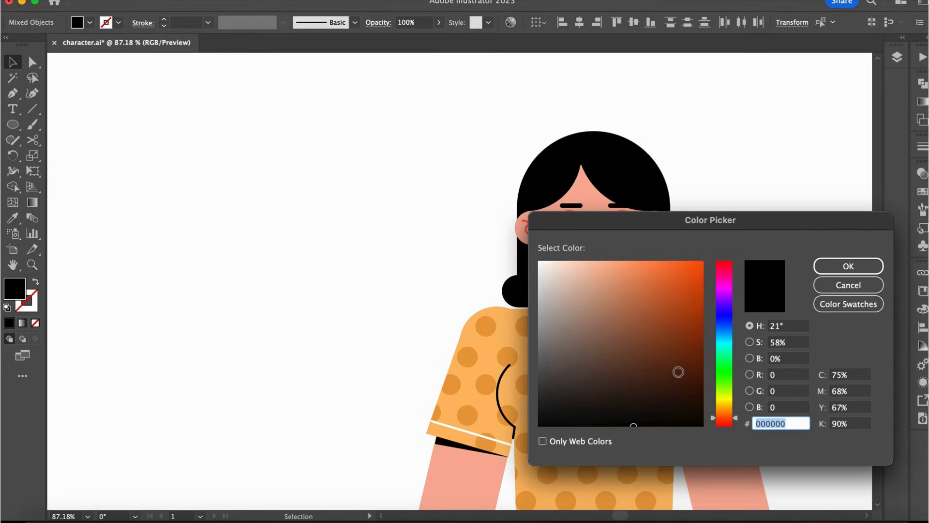
Step: Make the hair dark brown and select a cheek circle to shrink it
{"action": "left_click", "coordinate": [847, 265]}
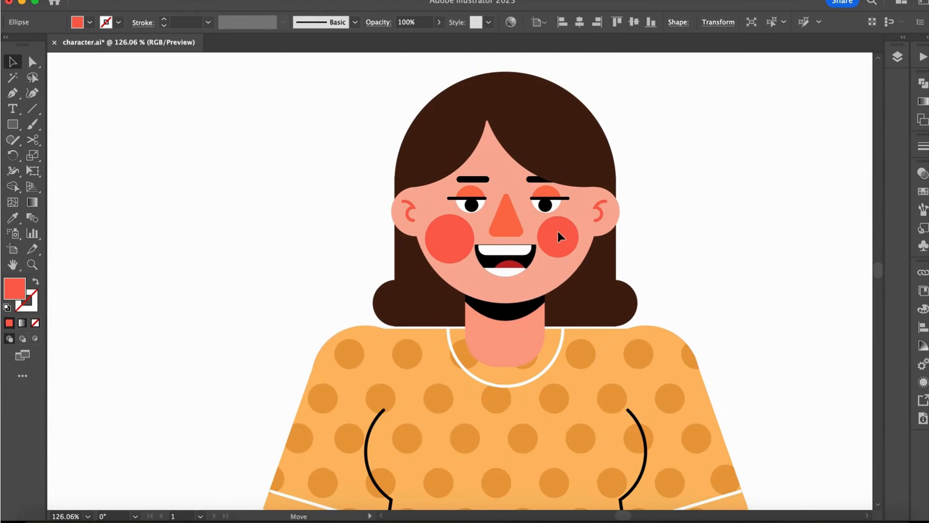
{"action": "left_click", "coordinate": [557, 237]}
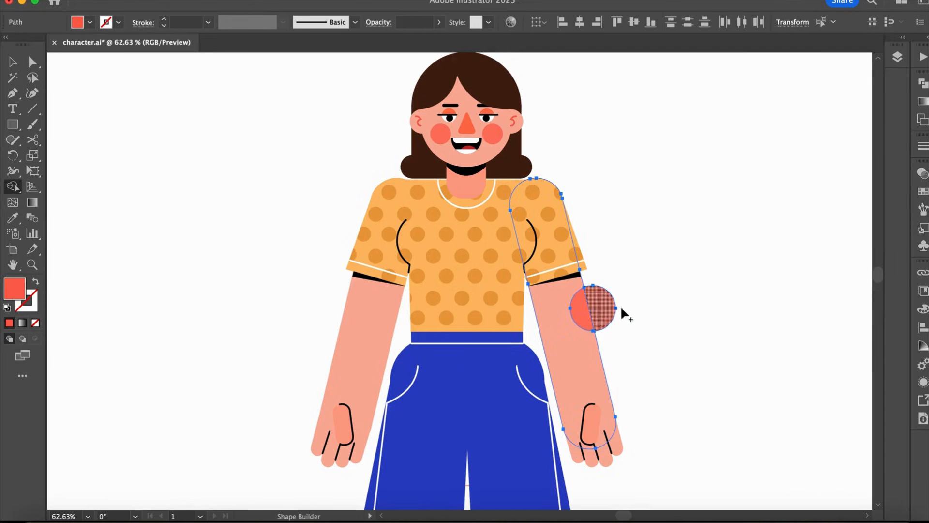
Step: Finish the semi-transparent arm blush, add a trimmed knee blush circle and Reflect-copy it to the other knee
{"action": "right_click", "coordinate": [595, 311]}
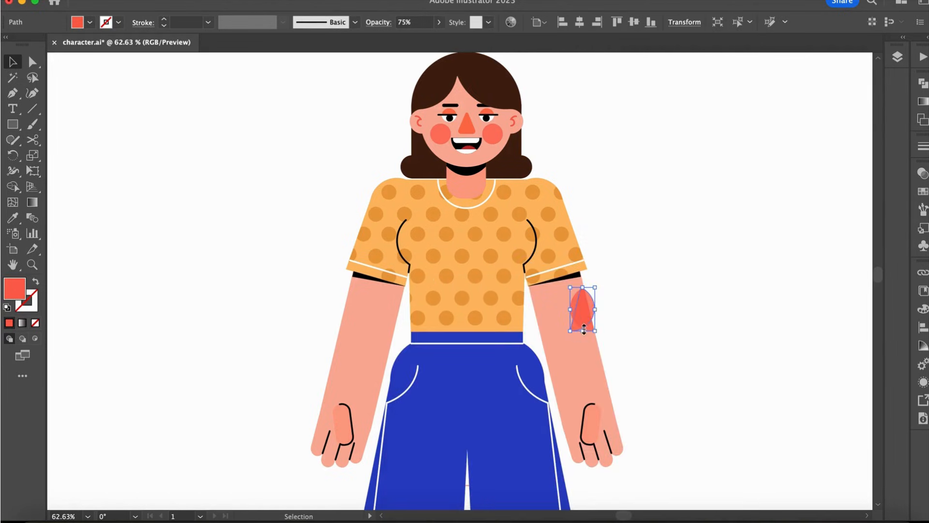
{"action": "left_click_drag", "start_coordinate": [582, 310], "coordinate": [351, 311]}
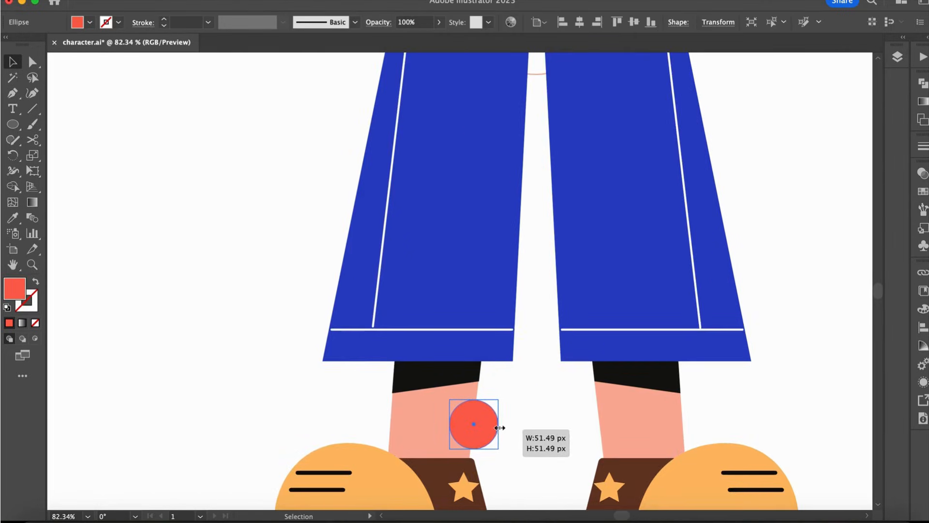
{"action": "left_click", "coordinate": [12, 186]}
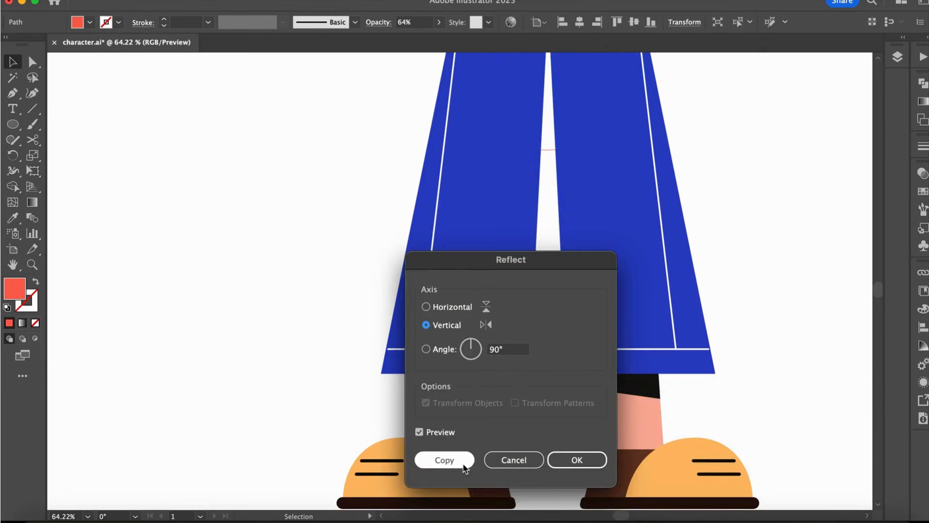
{"action": "left_click", "coordinate": [444, 458]}
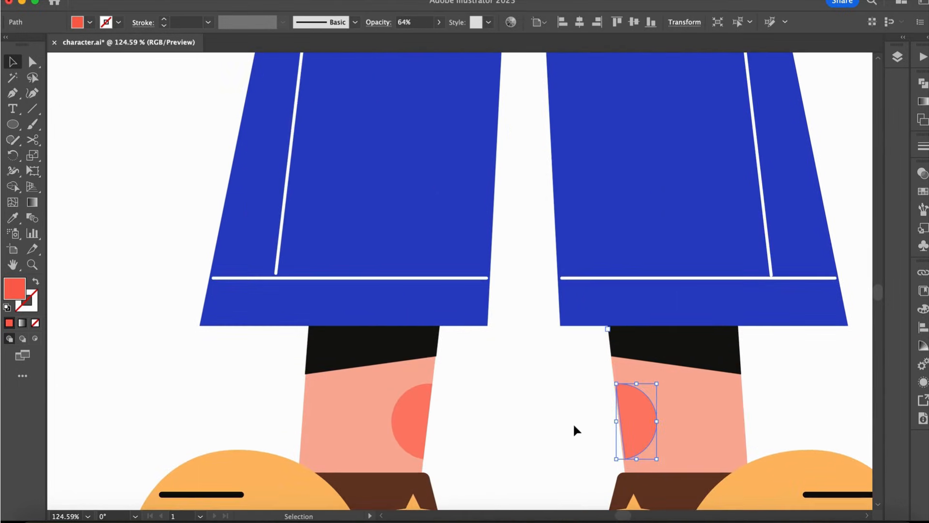